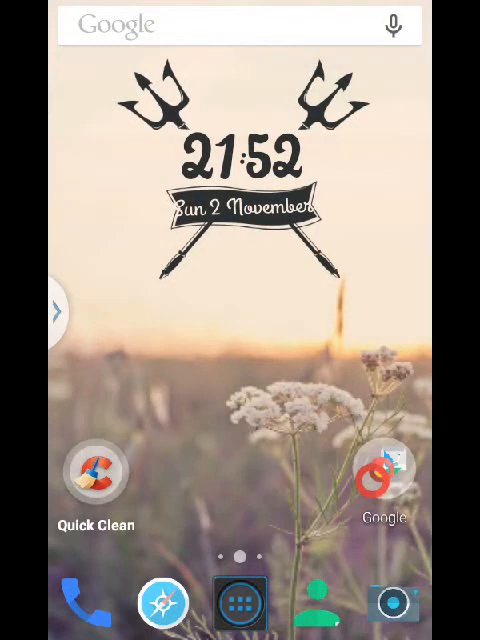
Step: Open Nova Launcher's app drawer on the Apps tab from the dock icon
left_click(238, 600)
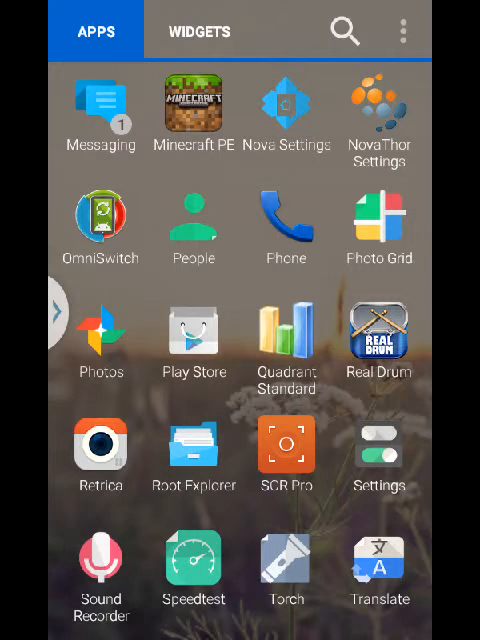
Step: Launch the Settings app from the drawer, landing on Wireless & Networks
left_click(379, 455)
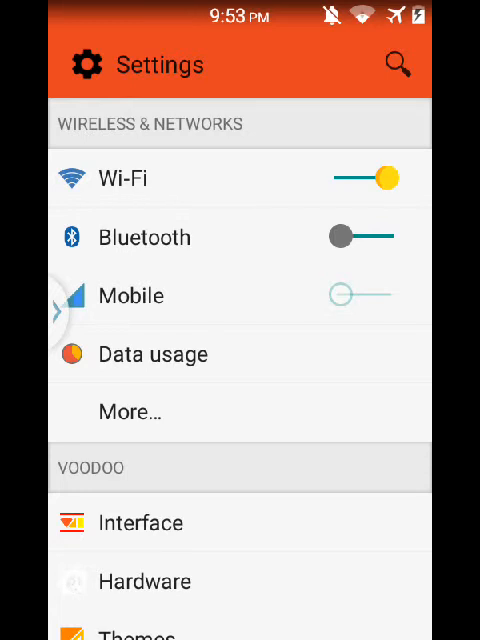
scroll("down", 3)
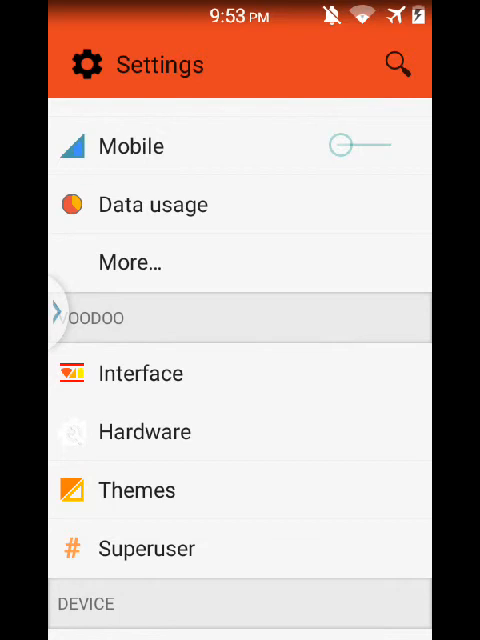
left_click(334, 446)
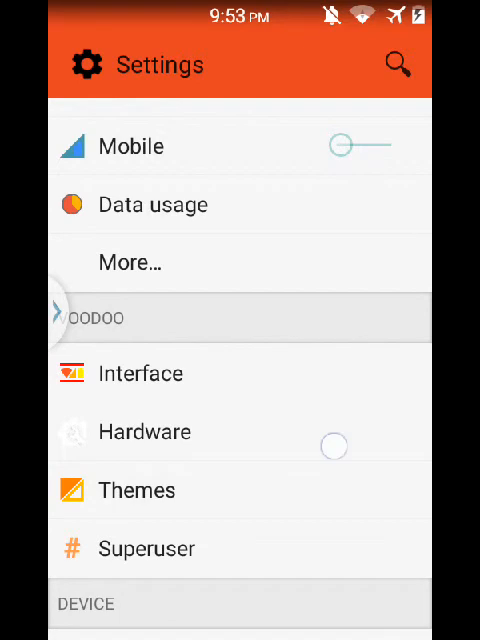
scroll("down", 3)
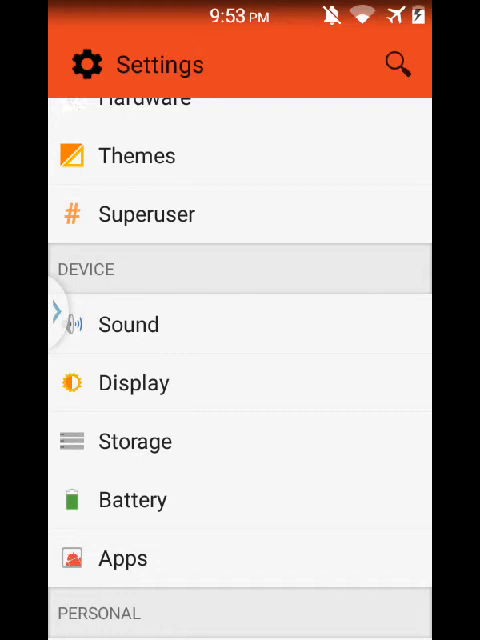
scroll("down", 3)
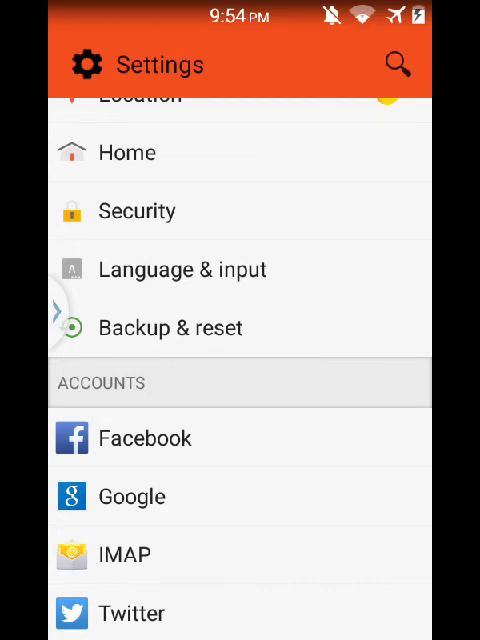
Step: Scroll Settings down through Accounts and System, then go Home to Nova Launcher
scroll("down", 3)
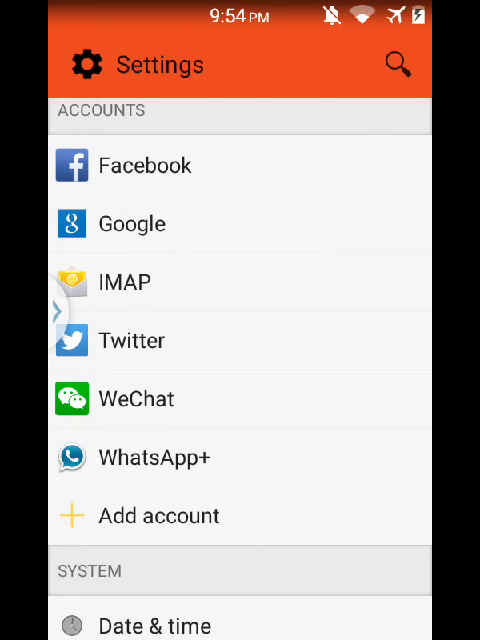
scroll("down", 3)
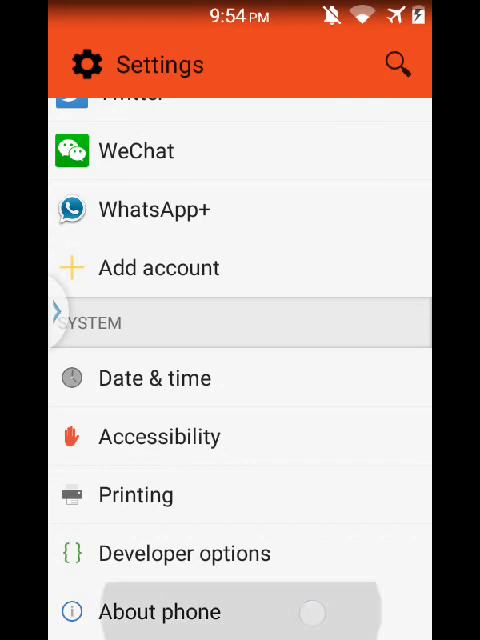
left_click(164, 611)
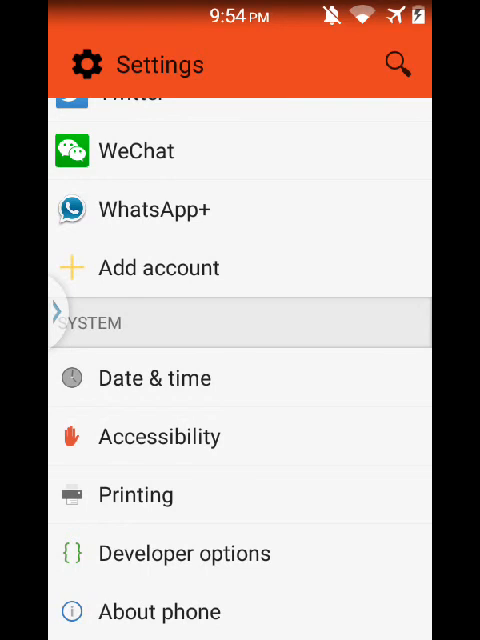
key("HOME")
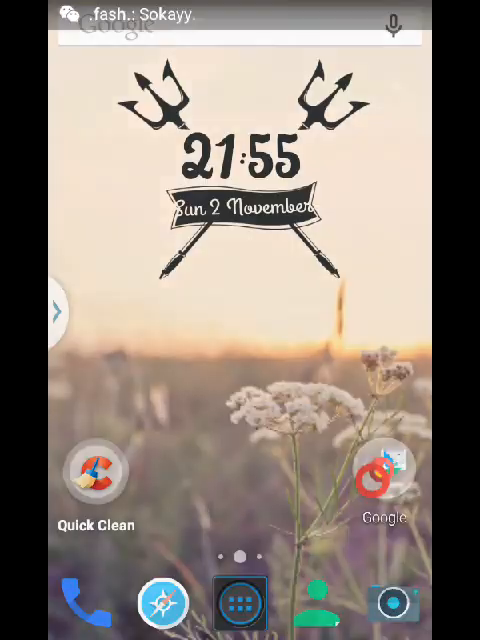
Step: Browse the app drawer, then swipe to the home page with the Twitter feed widget
left_click(237, 600)
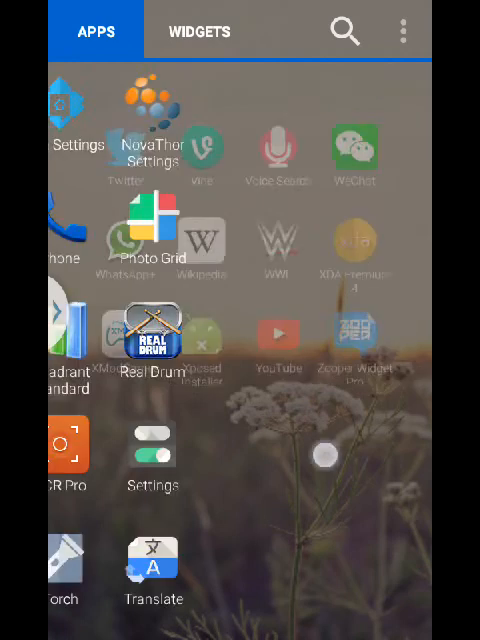
scroll("left", 3)
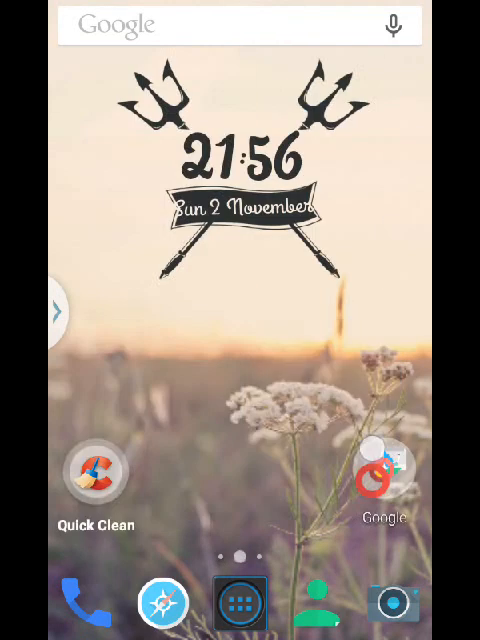
scroll("left", 3)
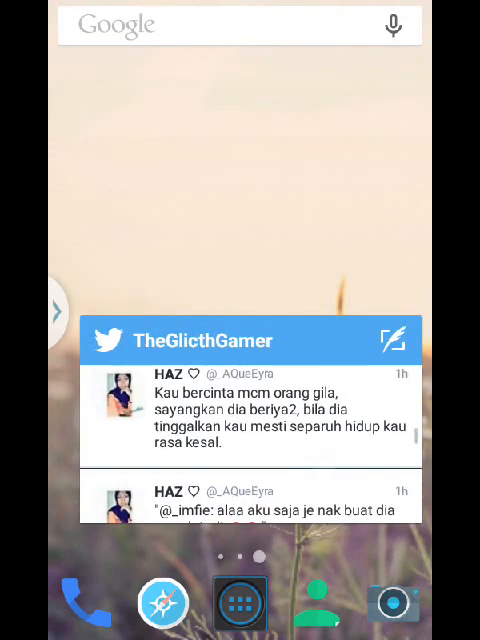